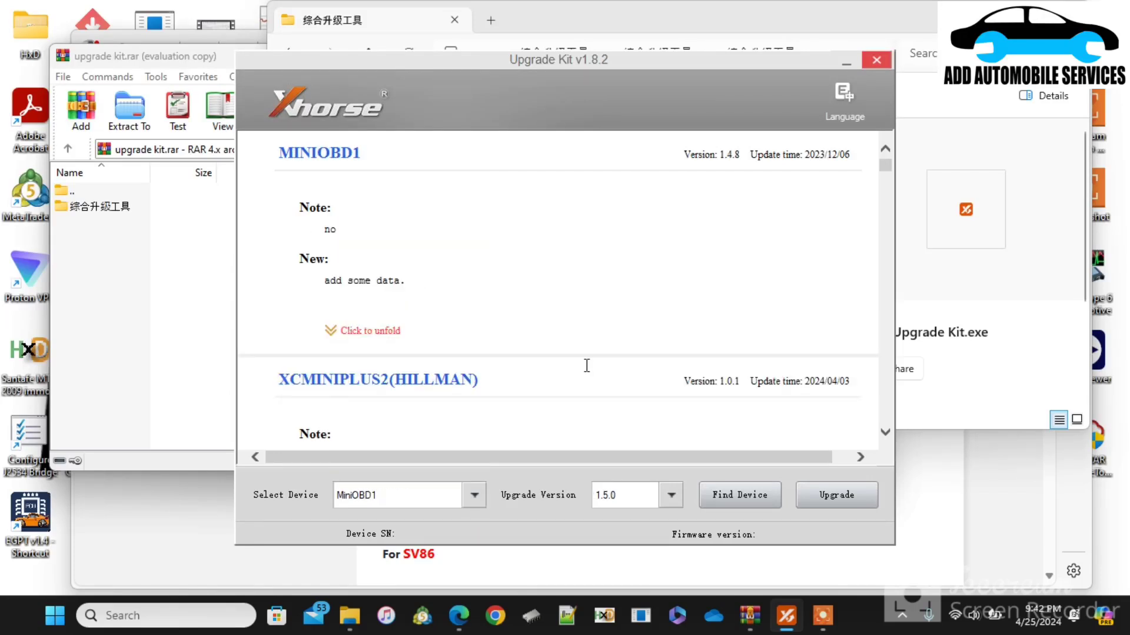
- Launch the Upgrade for MiniOBD1 with firmware version 1.5.0 selected
left_click(835, 495)
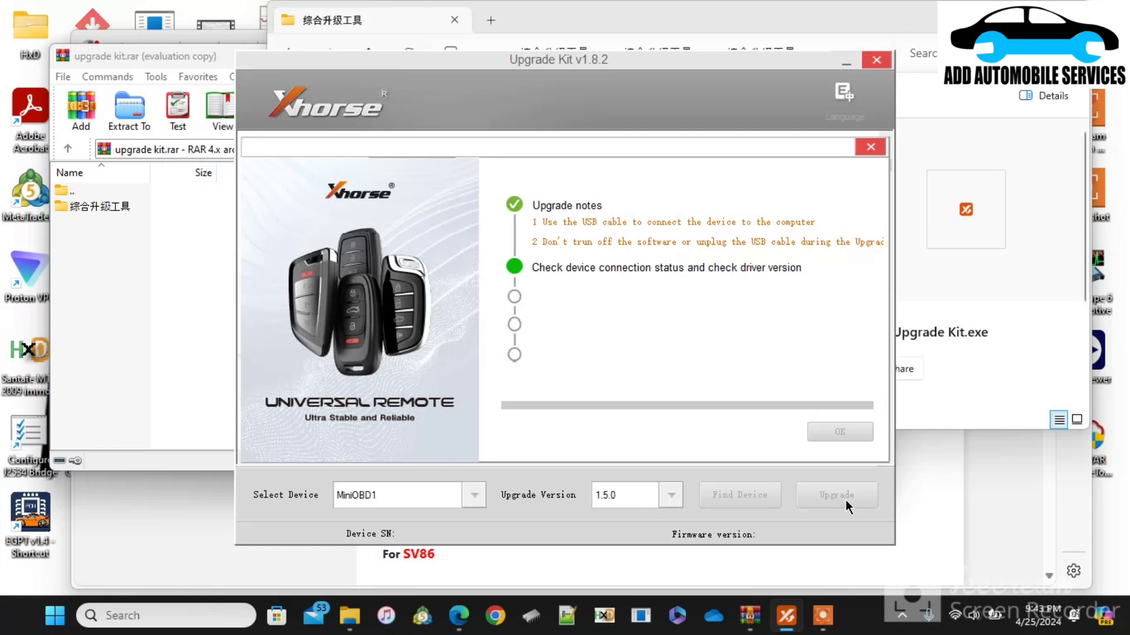
mouse_move(942, 576)
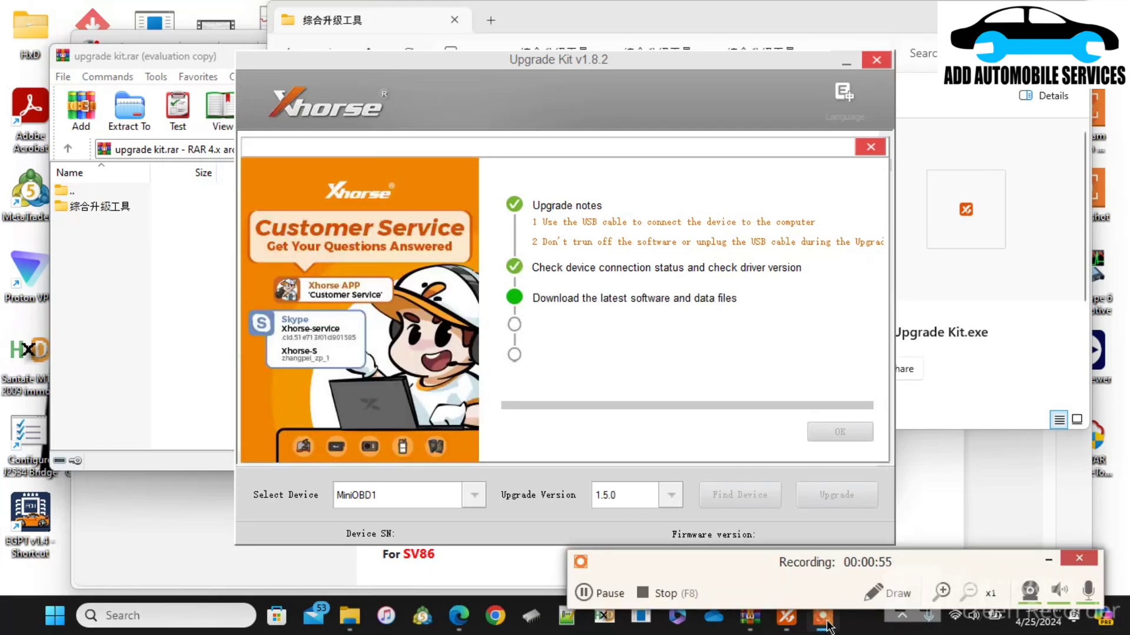
- Let the wizard check the connection and download files, then close the upgrade window
left_click(1079, 559)
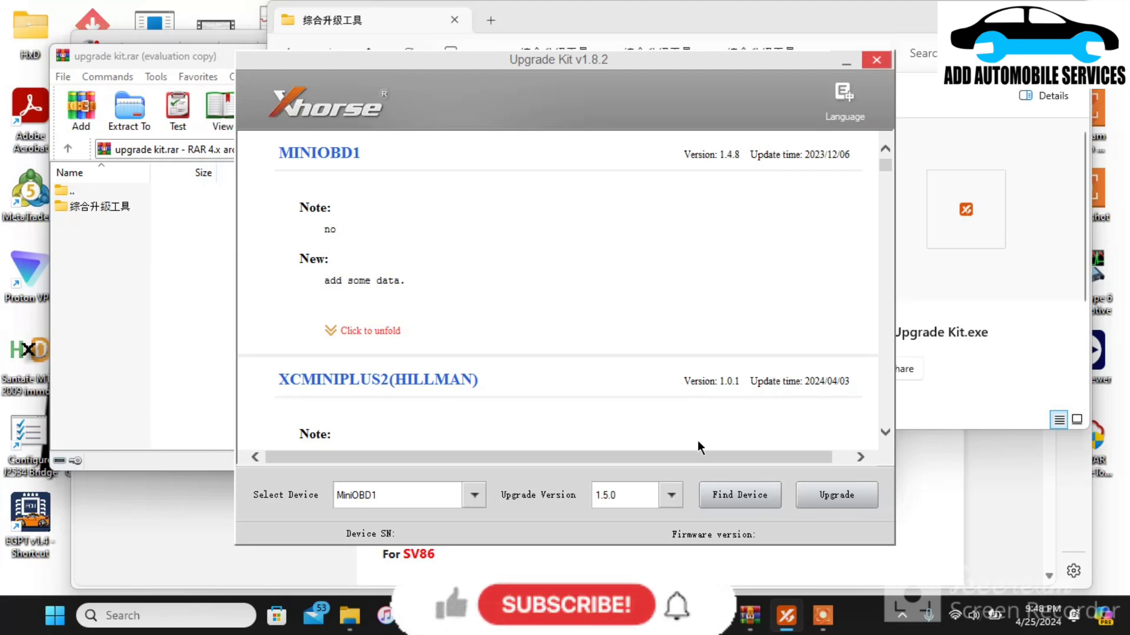
- Run Find Device to read the connected MiniOBD1's details
left_click(739, 495)
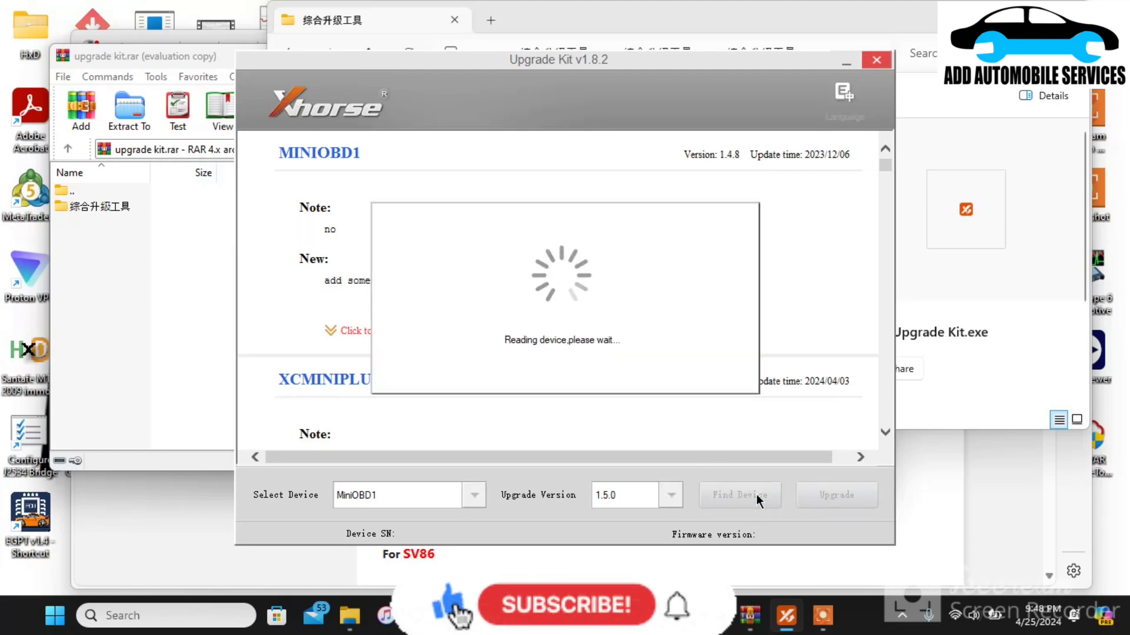